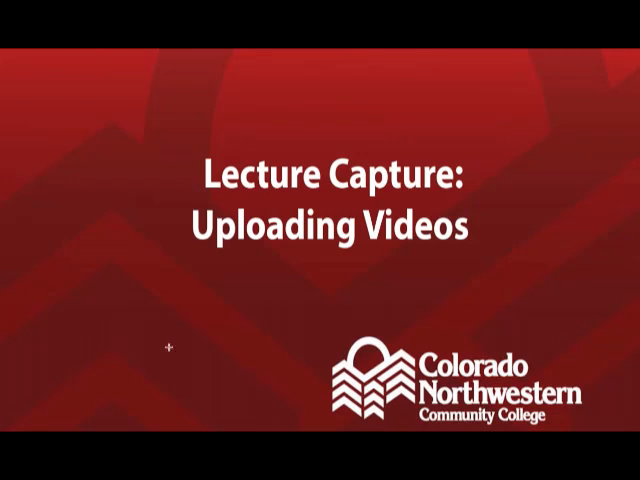
Move the selection to the lecture recording in the folder's file list
key(Right)
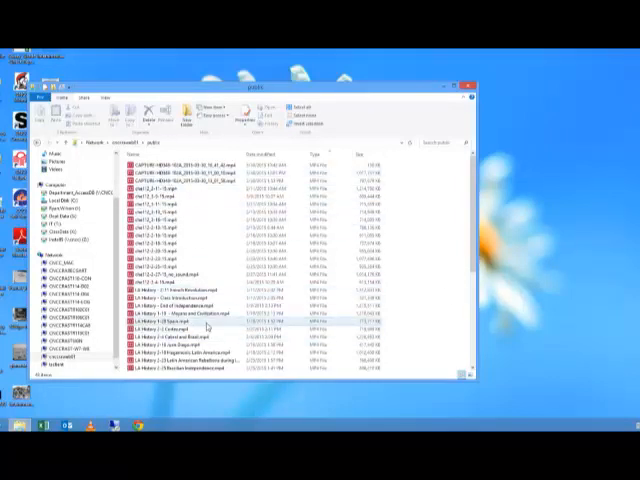
mouse_move(208, 330)
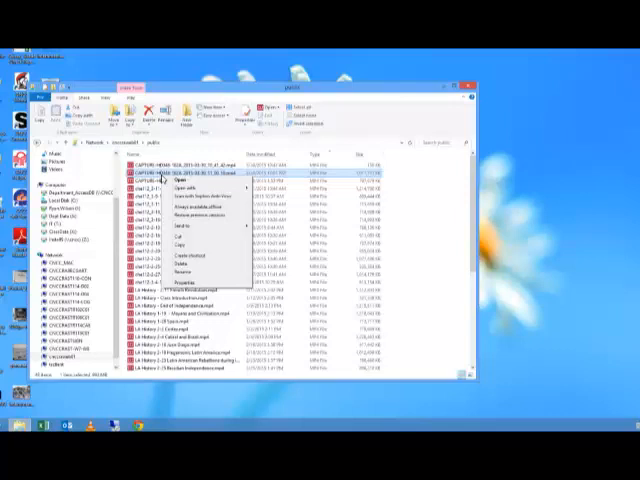
Play the lecture capture in VLC media player to verify it
click(180, 188)
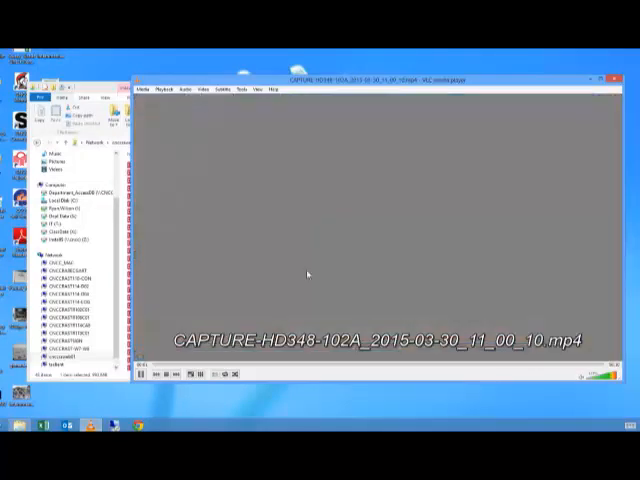
click(142, 376)
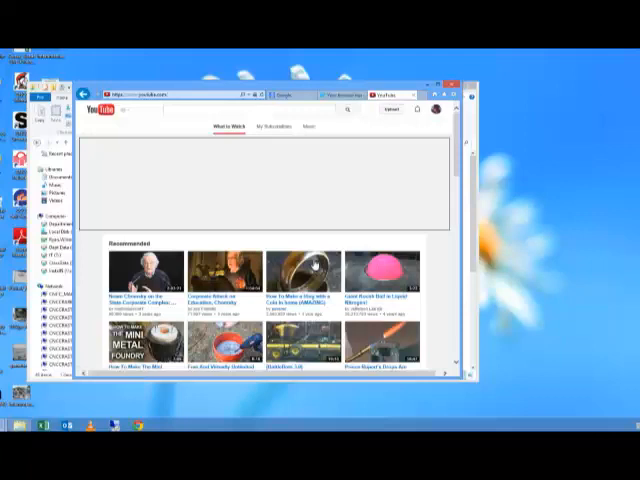
Load youtube.com in the browser, not yet signed in
click(432, 112)
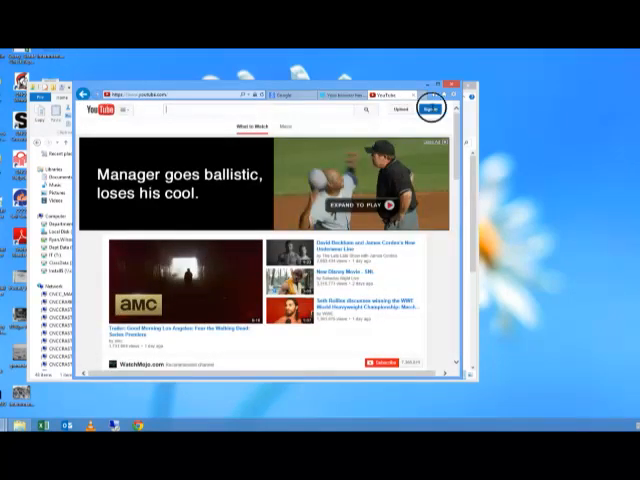
Sign in to YouTube with the Google account password
click(408, 108)
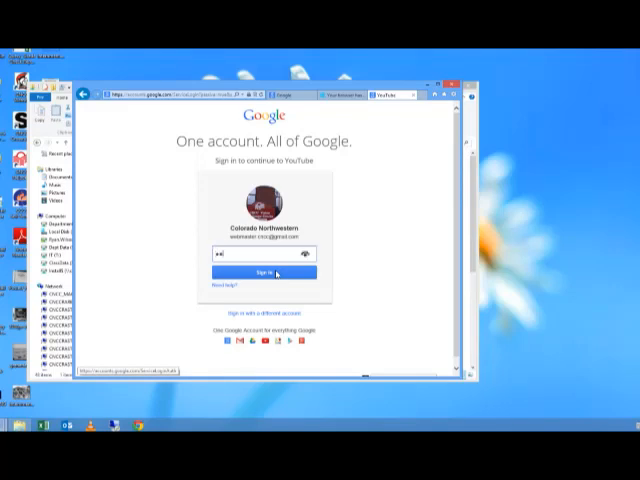
text(password)
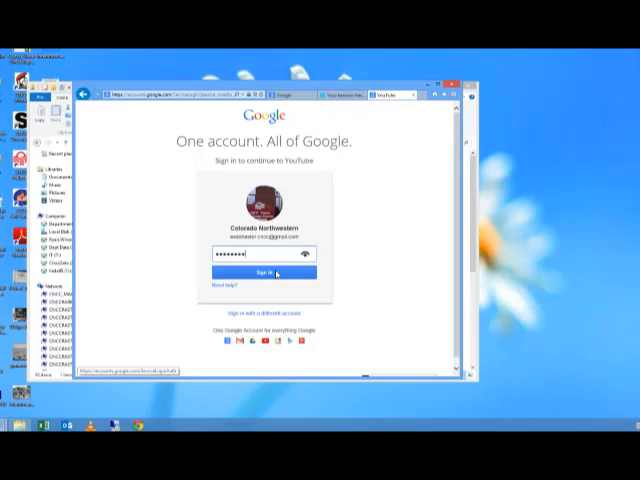
click(276, 272)
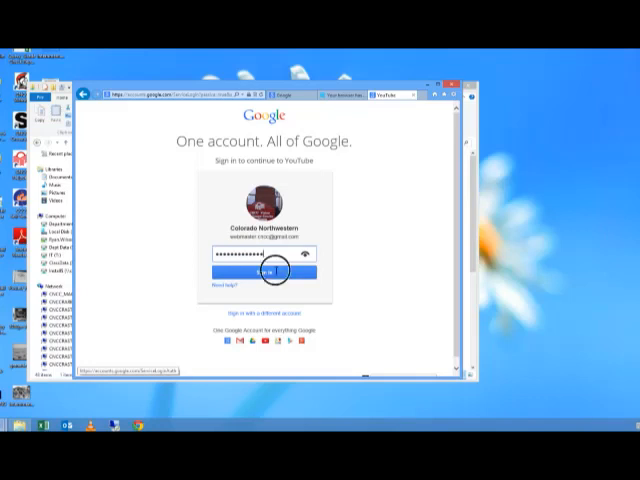
click(272, 272)
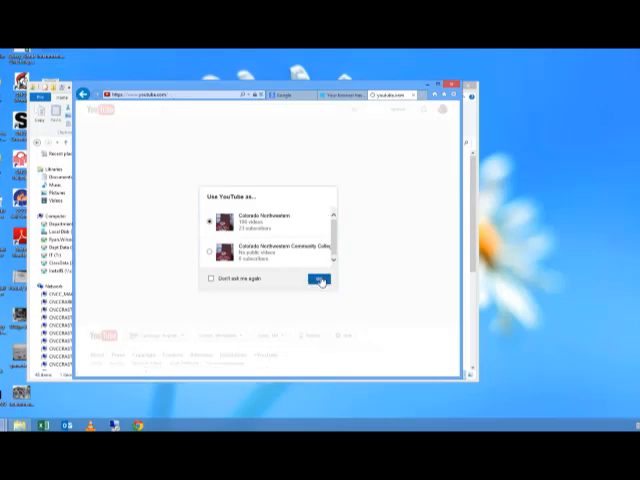
Upload the lecture video under the chosen channel with privacy set to Unlisted
click(320, 276)
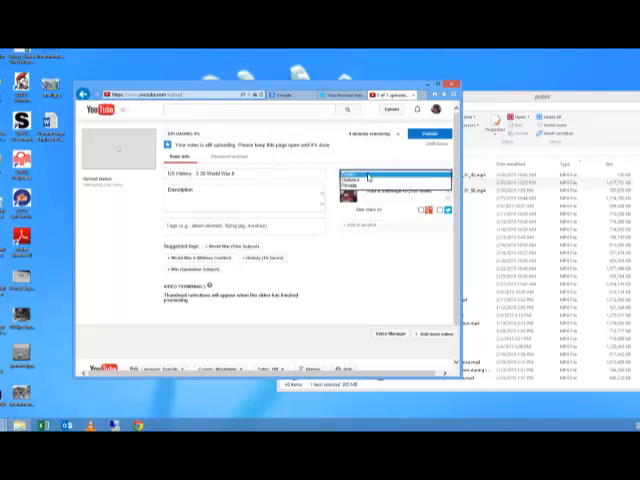
click(380, 176)
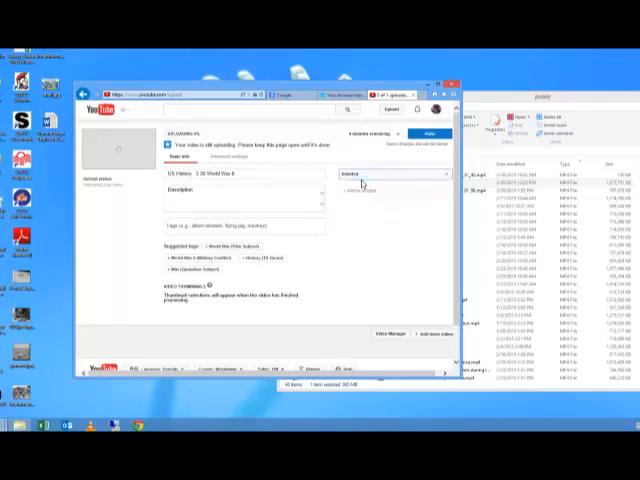